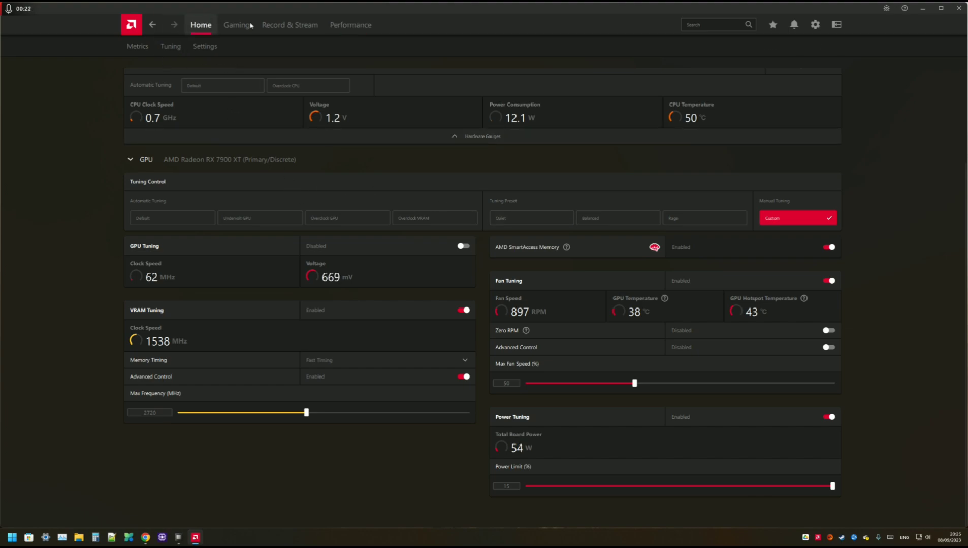
# Reset only the GPU tuning on Performance > Tuning to the Default profile.
pyautogui.click(350, 25)
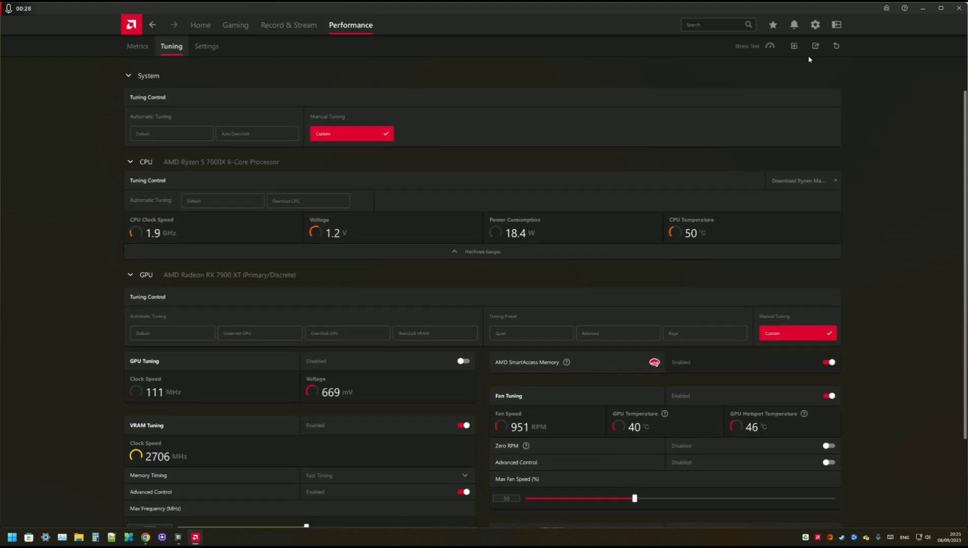
pyautogui.click(832, 43)
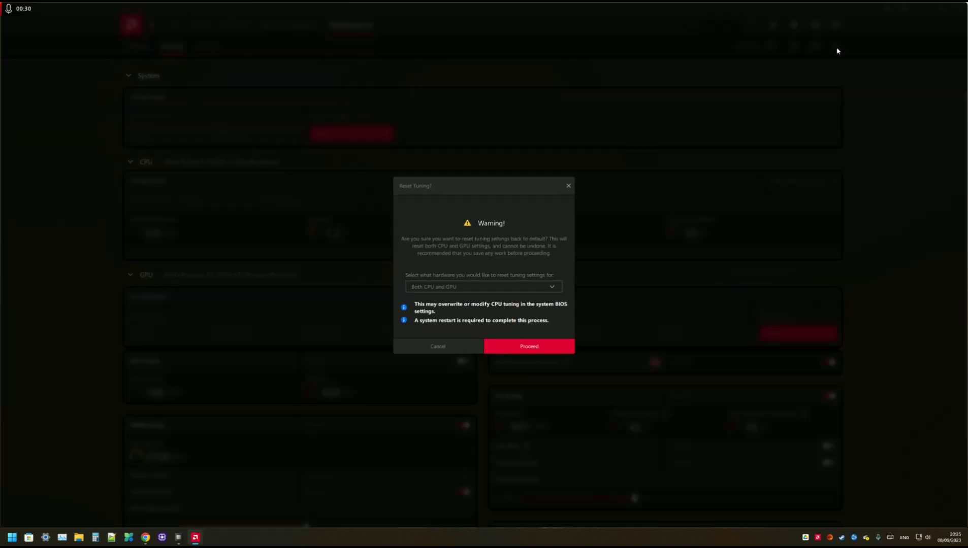
pyautogui.click(483, 286)
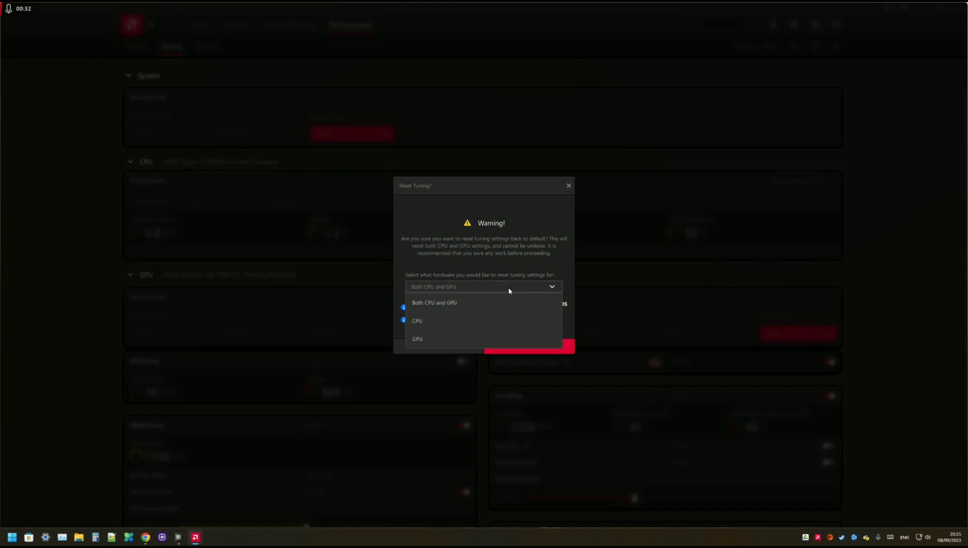
pyautogui.click(568, 186)
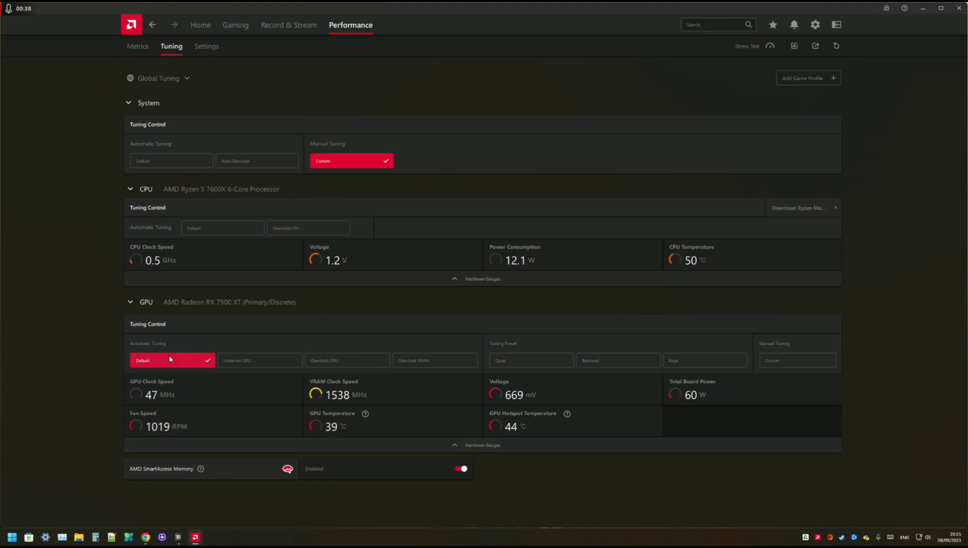
pyautogui.moveTo(202, 358)
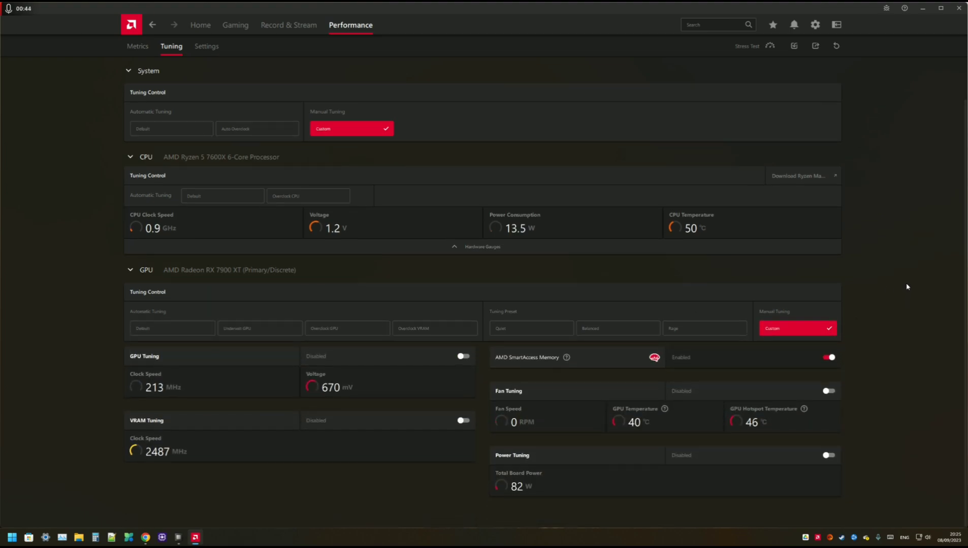
pyautogui.moveTo(903, 304)
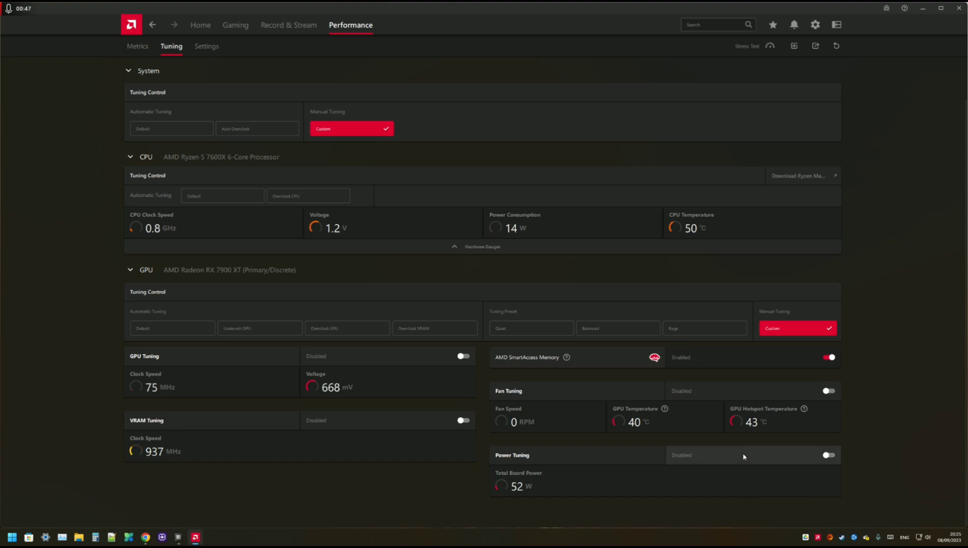
# Enable Power Tuning and apply a +15% power limit for the RX 7900 XT.
pyautogui.click(829, 455)
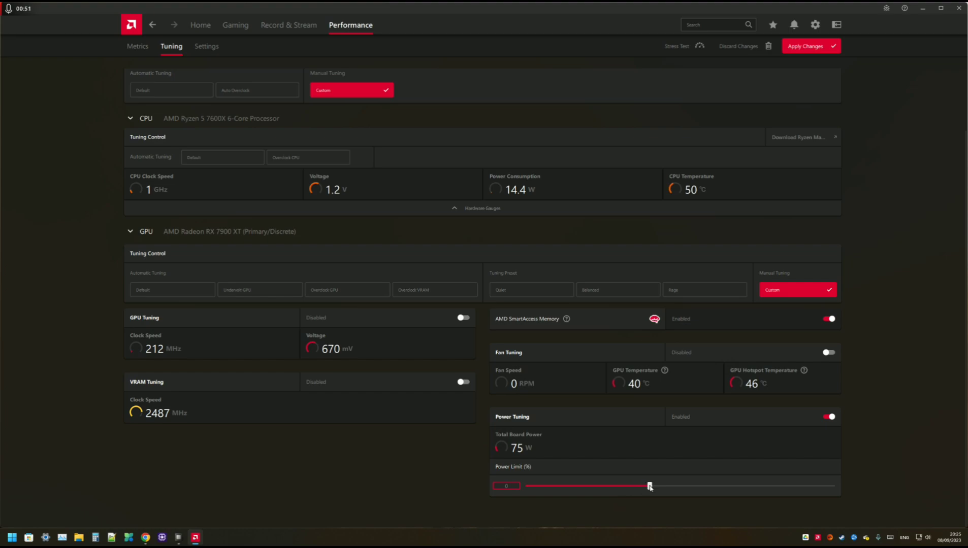
pyautogui.moveTo(649, 485); pyautogui.dragTo(832, 486)
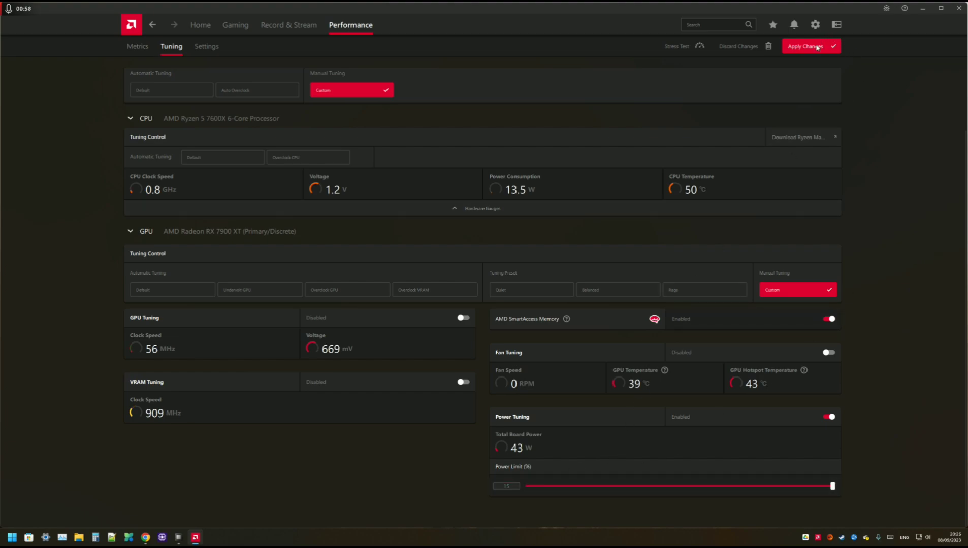
pyautogui.click(810, 46)
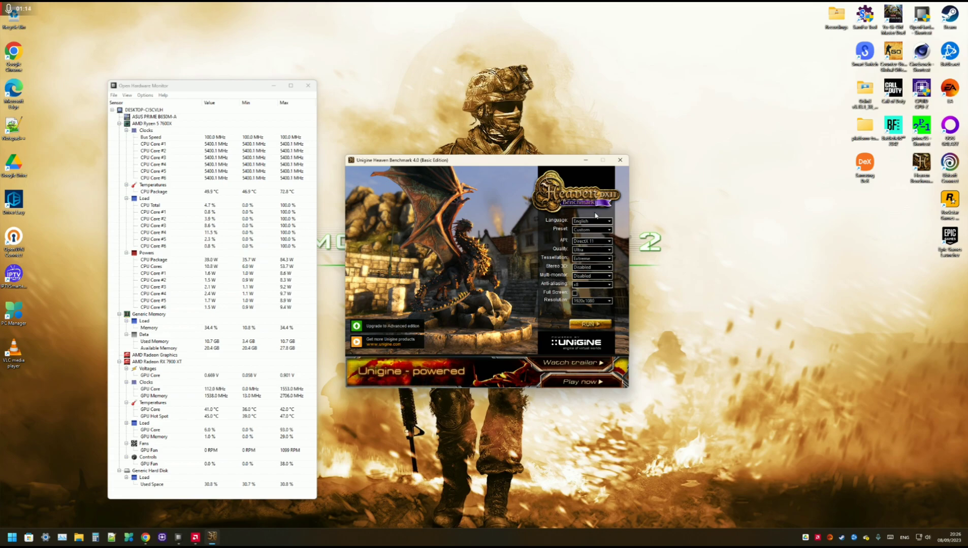
# Run Unigine Heaven with its preset settings to load the GPU.
pyautogui.click(591, 324)
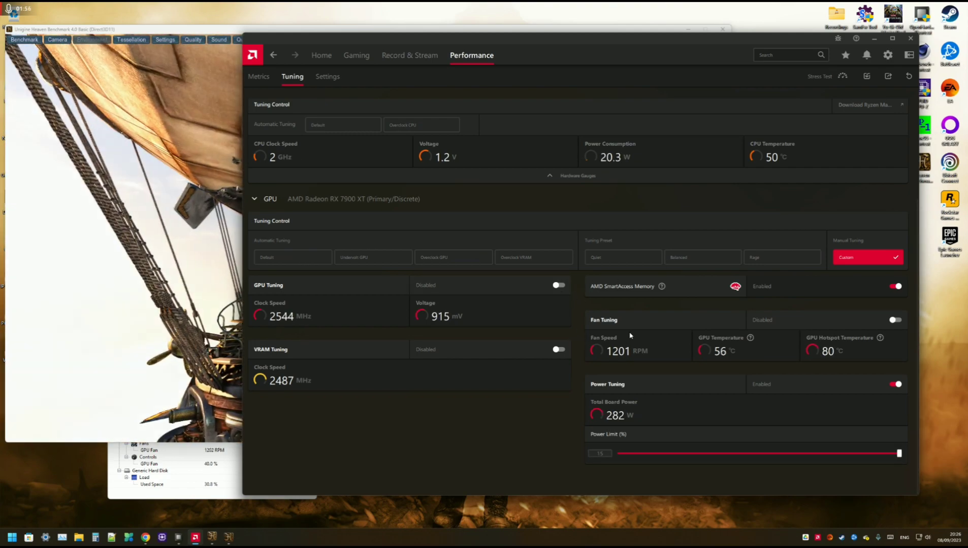
# Enable Fan Tuning with 50% maximum fan speed and Zero RPM switched off.
pyautogui.click(896, 320)
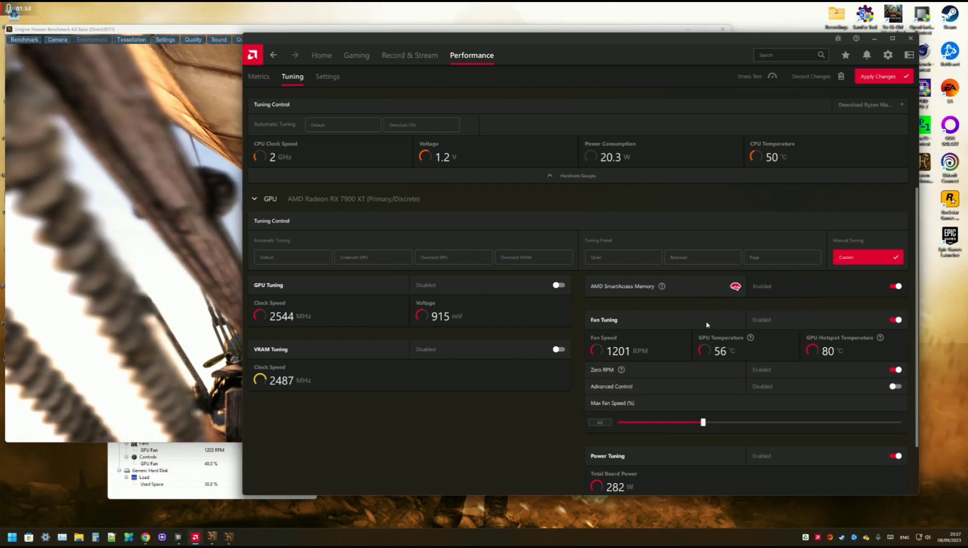
pyautogui.scroll(-3)
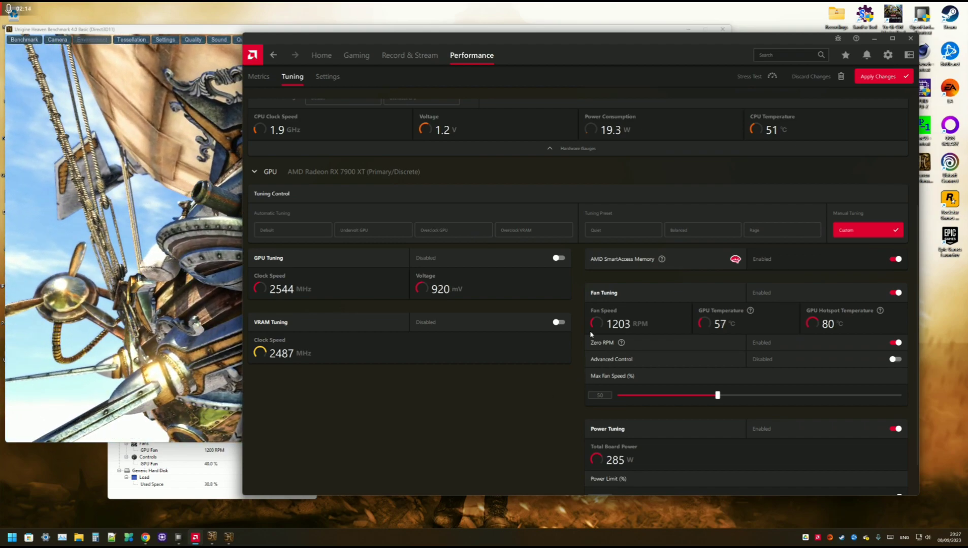
pyautogui.click(895, 343)
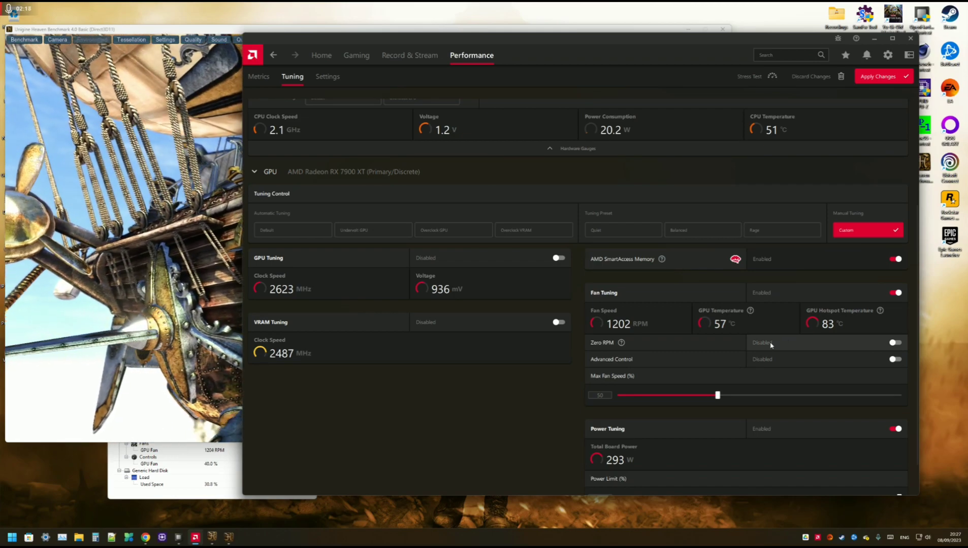
pyautogui.moveTo(621, 342)
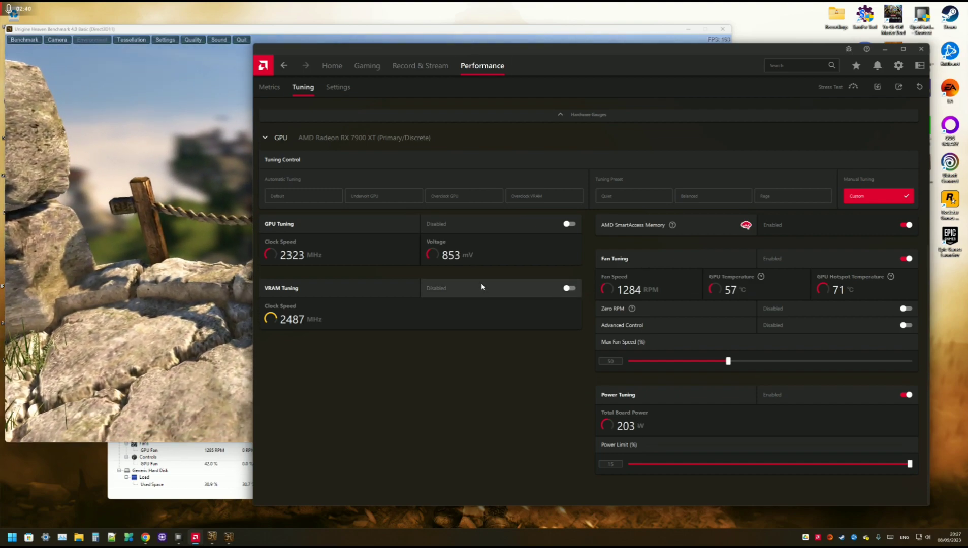
# Switch on the VRAM Tuning toggle, leaving max frequency at 100%.
pyautogui.click(569, 288)
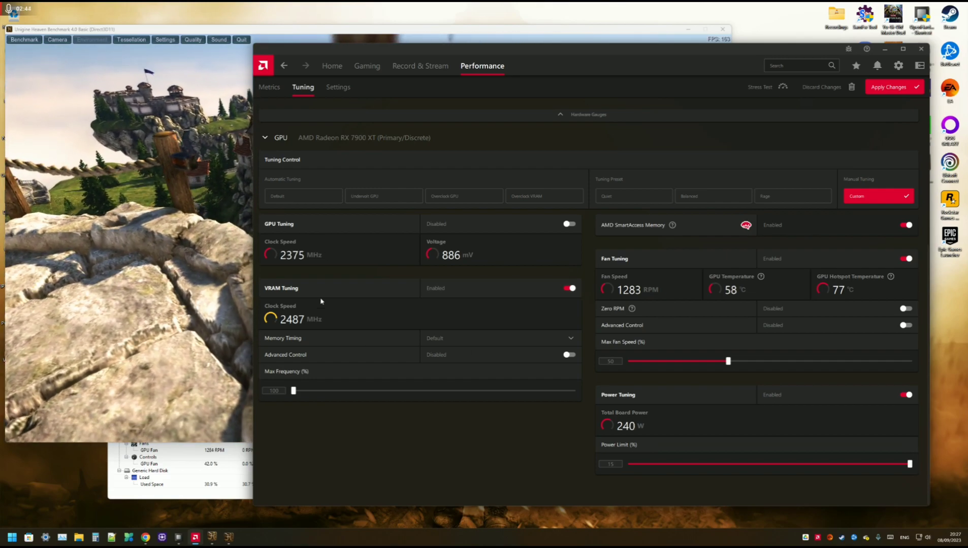
pyautogui.moveTo(263, 229)
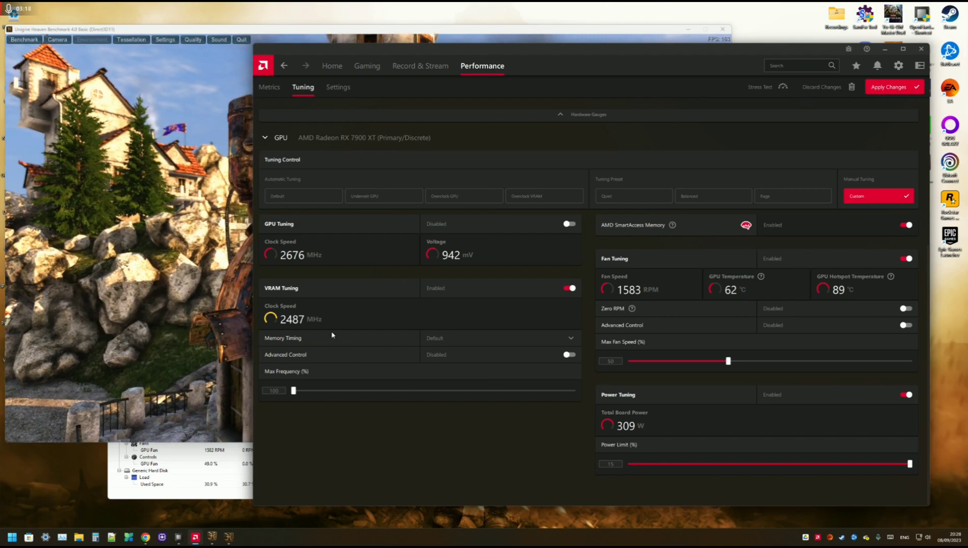
# Set Memory Timing to Fast Timing and enable Advanced Control for VRAM.
pyautogui.click(500, 338)
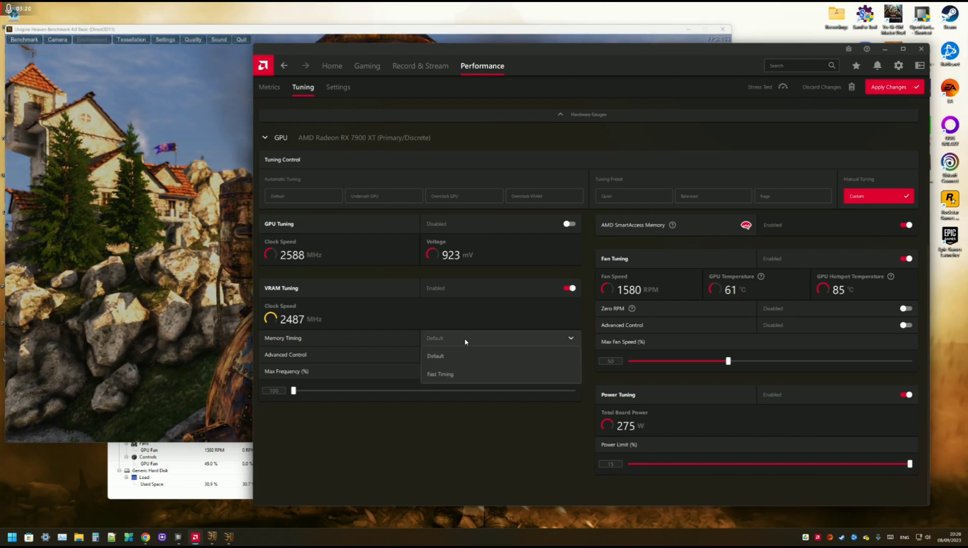
pyautogui.click(439, 374)
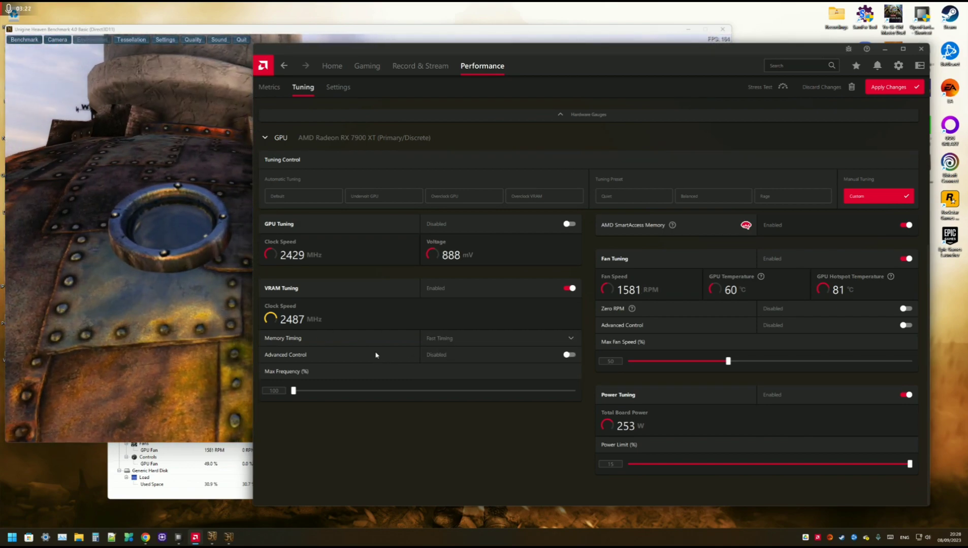
pyautogui.click(568, 355)
pyautogui.write('2600')
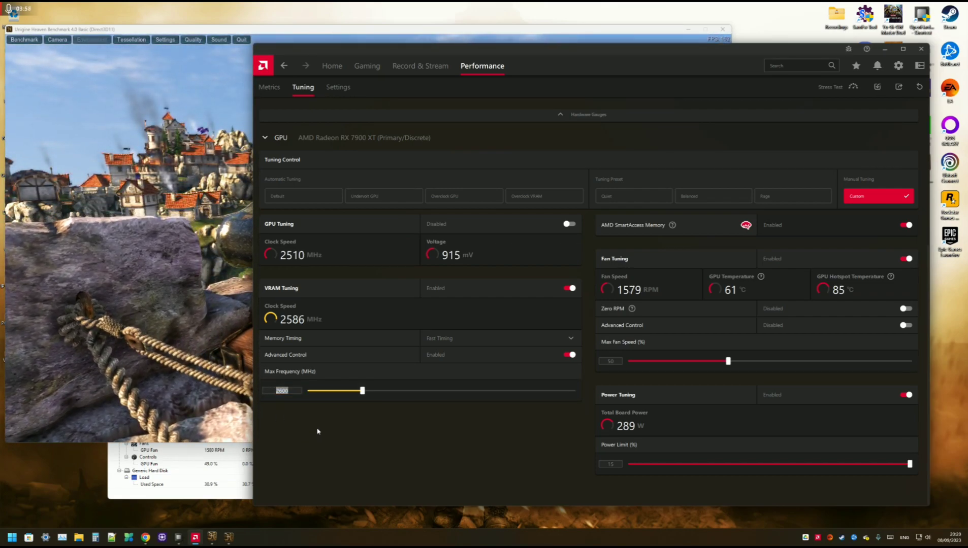
# Raise VRAM Max Frequency to 2720 MHz and apply the change.
pyautogui.moveTo(362, 391); pyautogui.dragTo(415, 390)
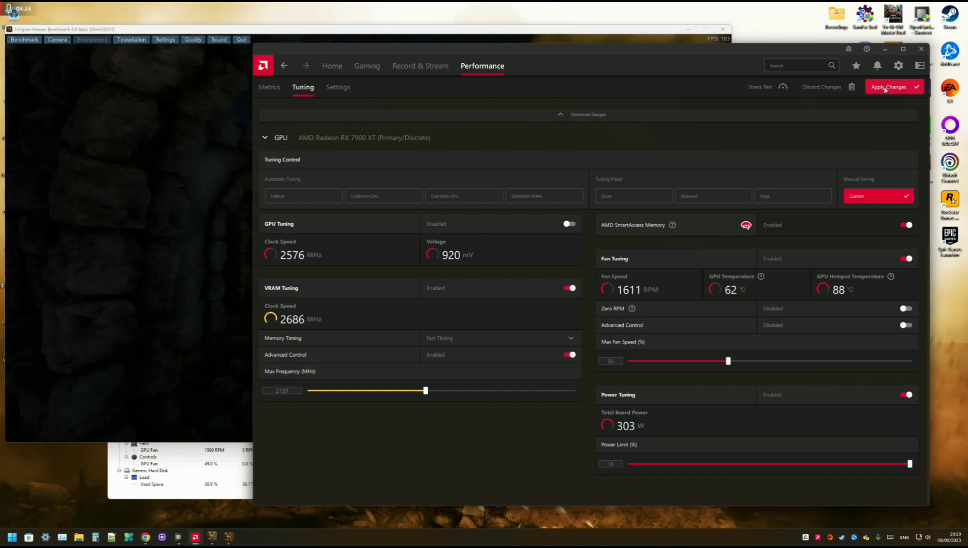
pyautogui.click(889, 87)
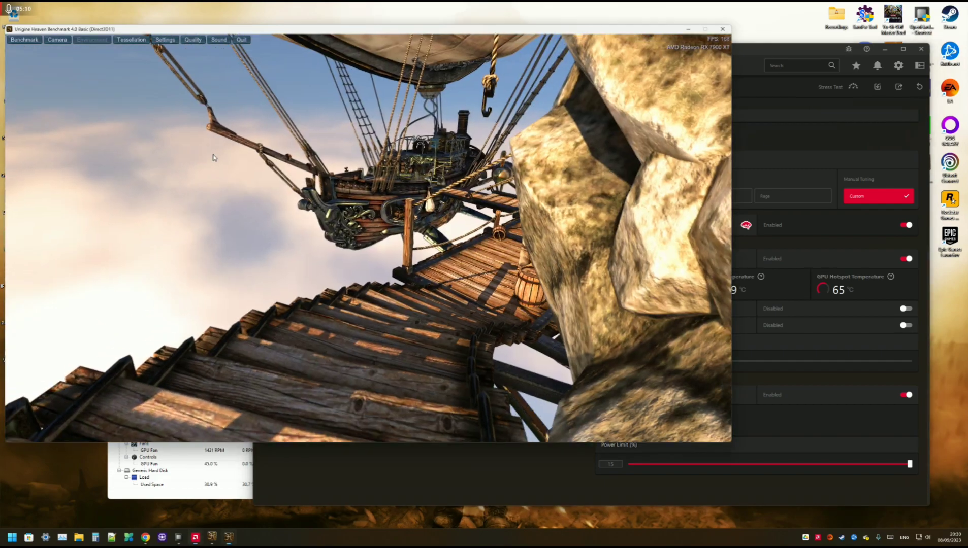
# Quit the running Unigine Heaven benchmark window.
pyautogui.click(245, 39)
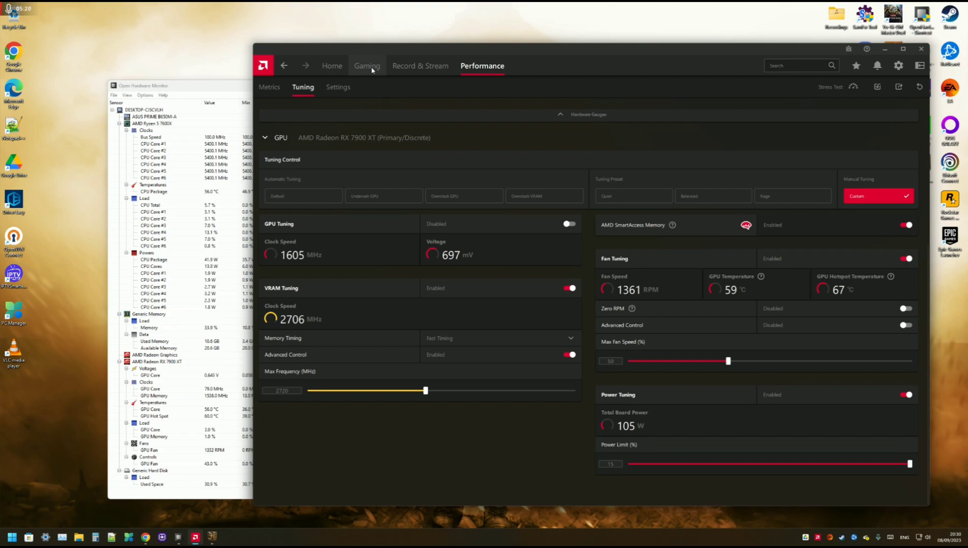
# Turn off Radeon Chill and Frame Rate Target Control in global Gaming > Graphics.
pyautogui.click(367, 66)
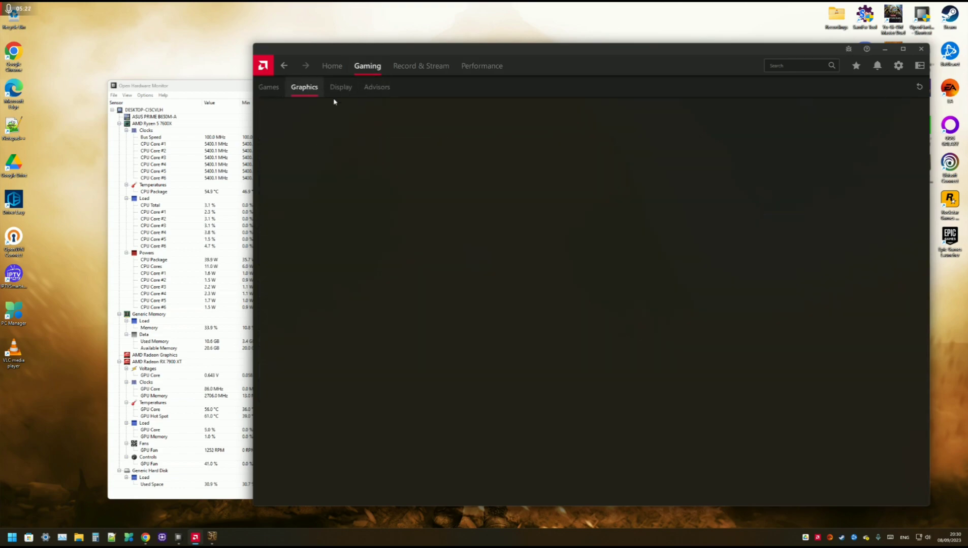
pyautogui.click(304, 87)
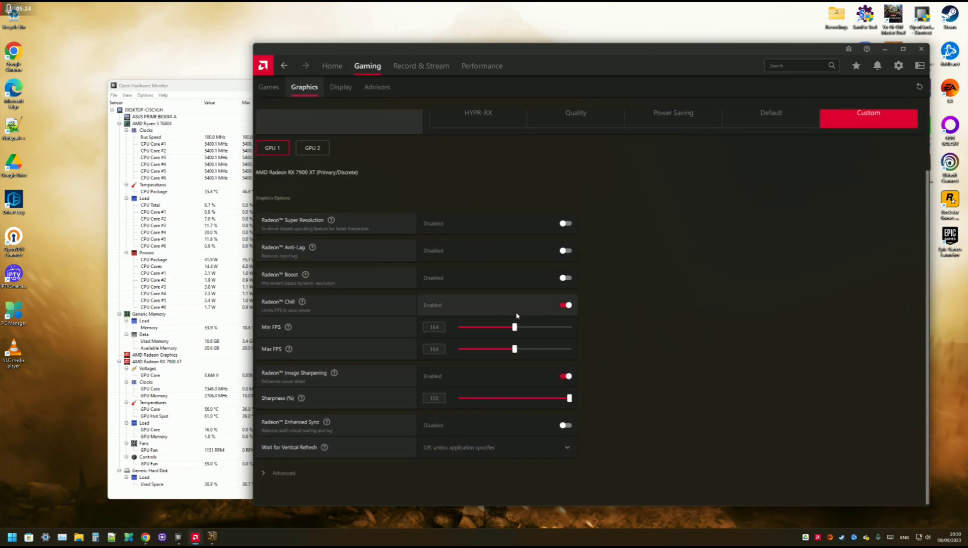
pyautogui.click(566, 305)
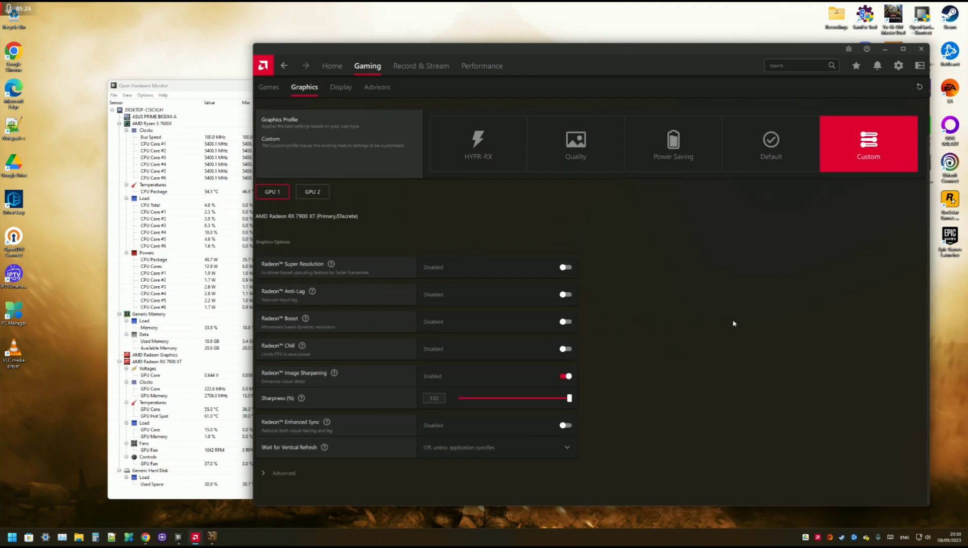
pyautogui.click(283, 474)
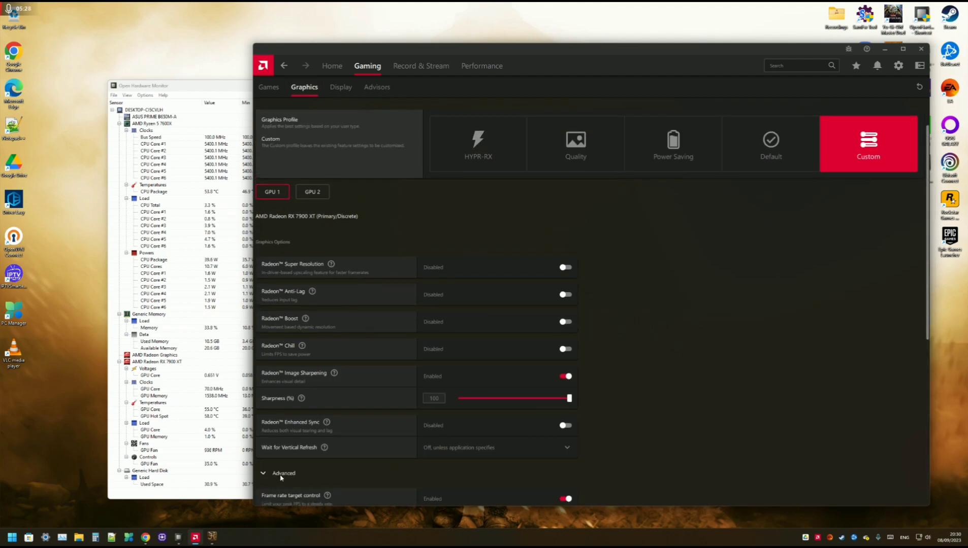
pyautogui.scroll(-3)
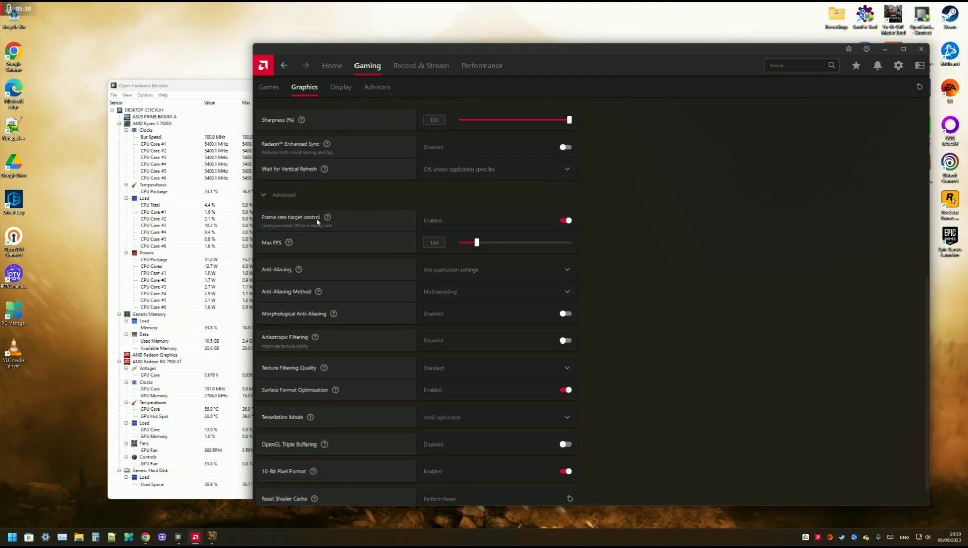
pyautogui.click(565, 221)
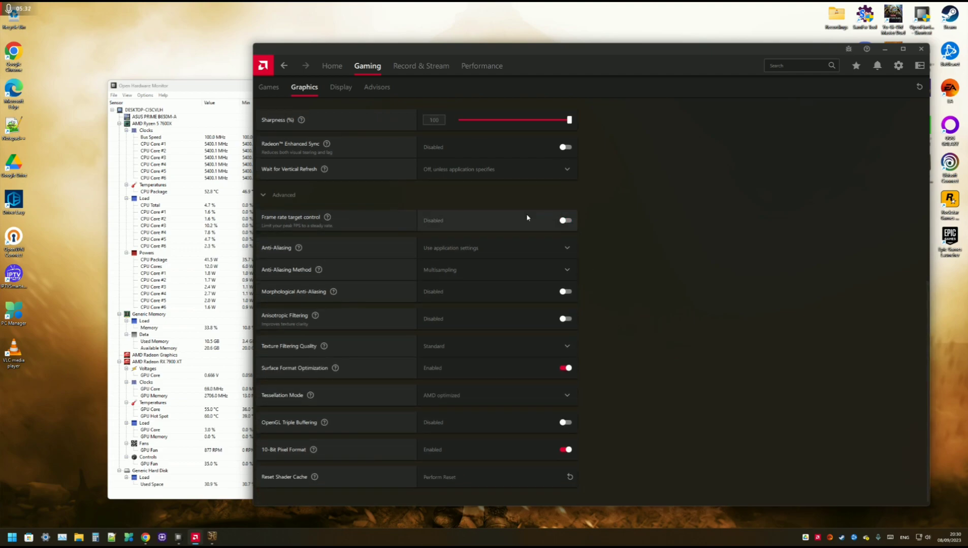
pyautogui.scroll(3)
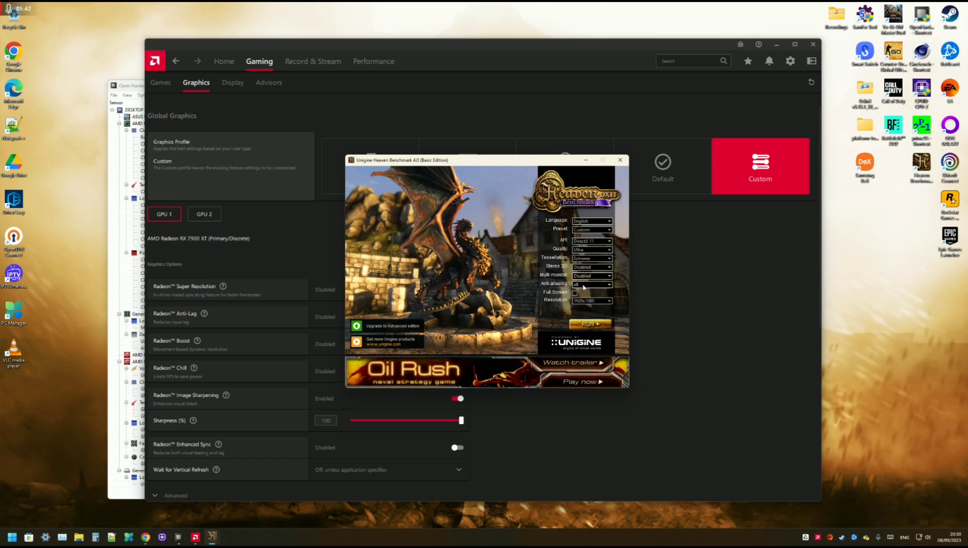
# Run the Unigine Heaven benchmark again from its launcher.
pyautogui.click(590, 324)
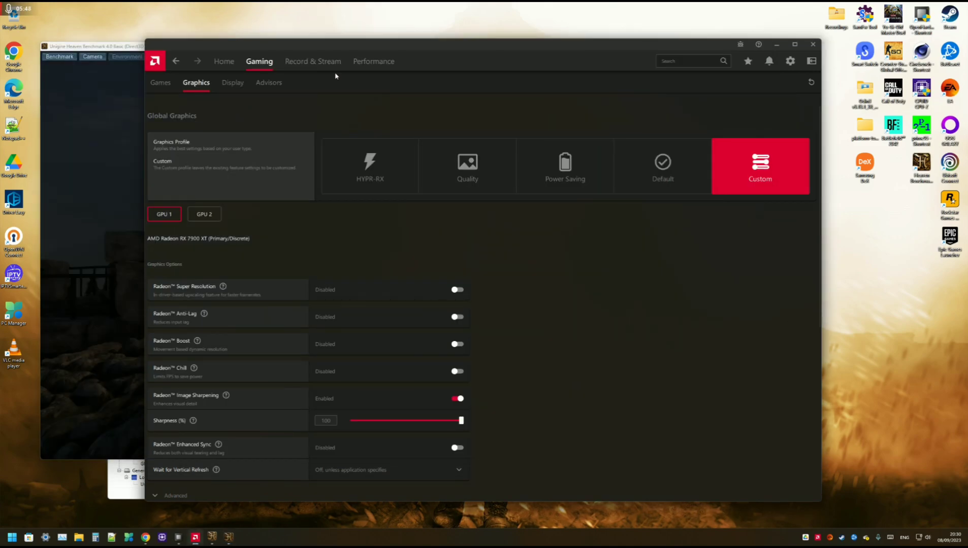
# Return to the Performance tuning page showing VRAM 2720 MHz, fan 50% and +15% power.
pyautogui.click(374, 61)
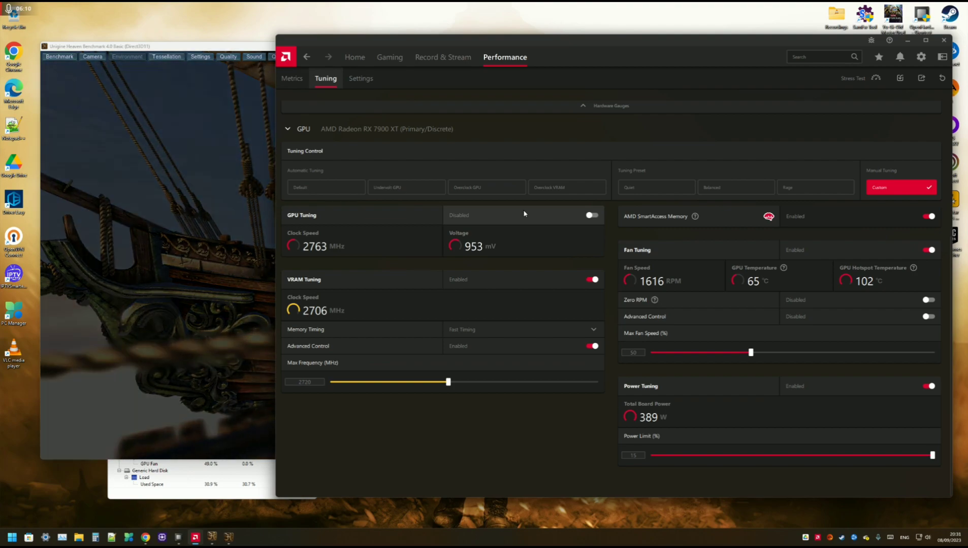
# Enable GPU tuning with Advanced Control, setting 2800 MHz minimum and 2900 MHz maximum.
pyautogui.click(592, 216)
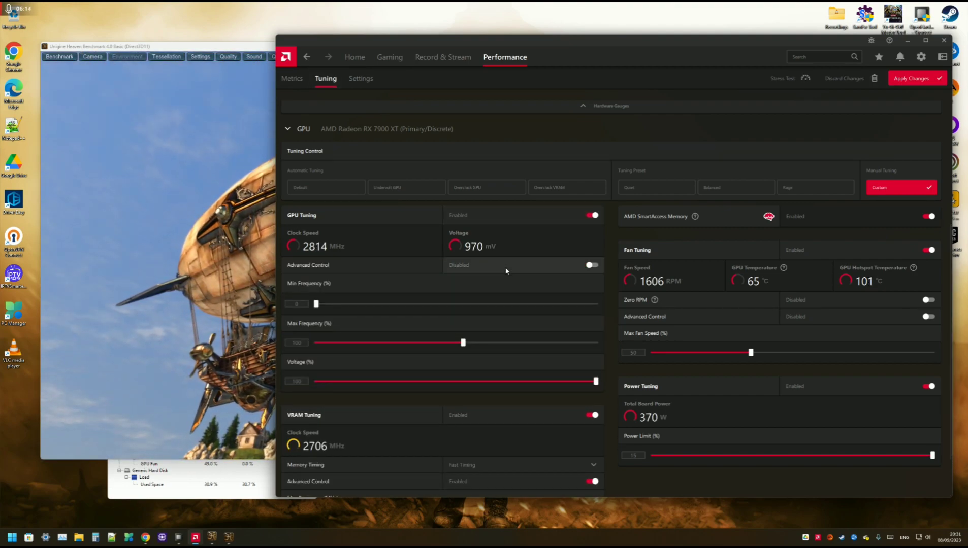
pyautogui.click(591, 265)
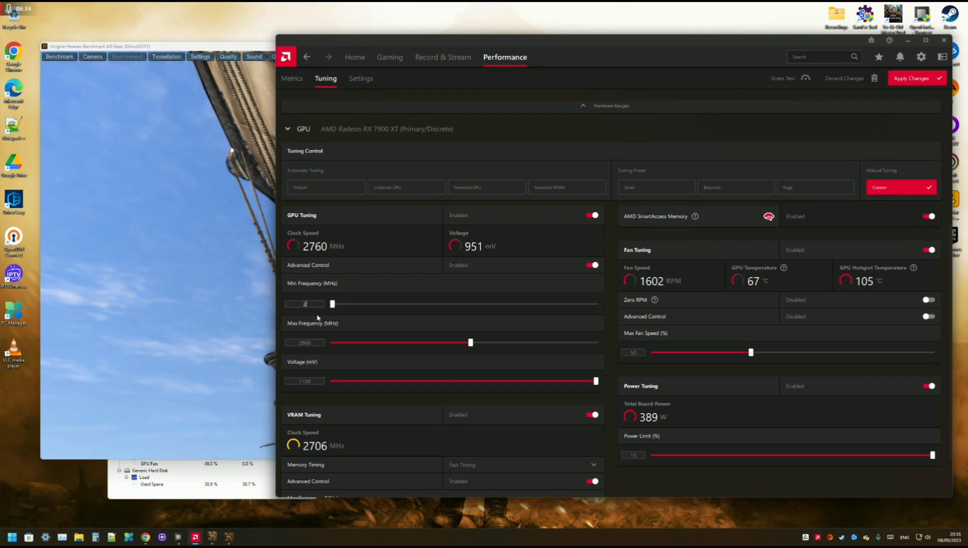
pyautogui.moveTo(331, 304); pyautogui.dragTo(467, 303)
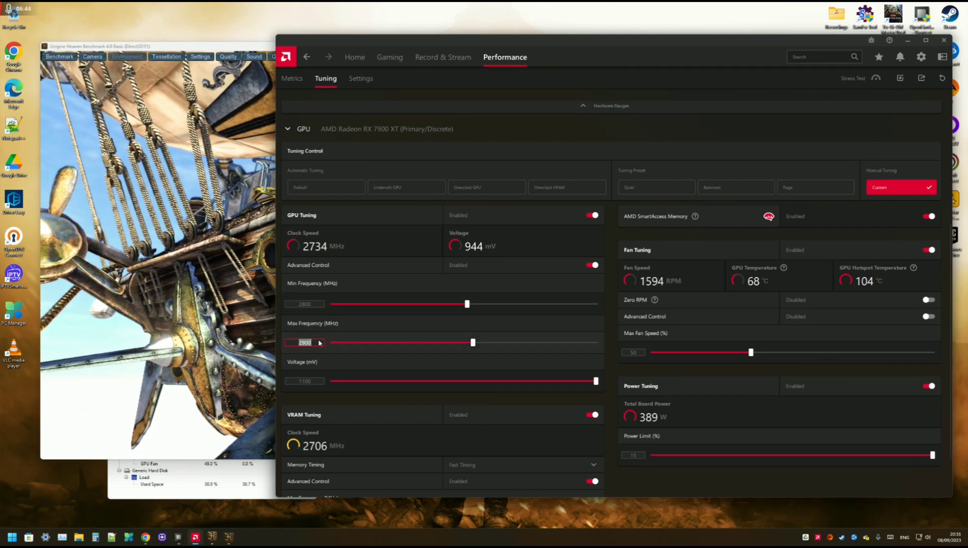
pyautogui.click(304, 304)
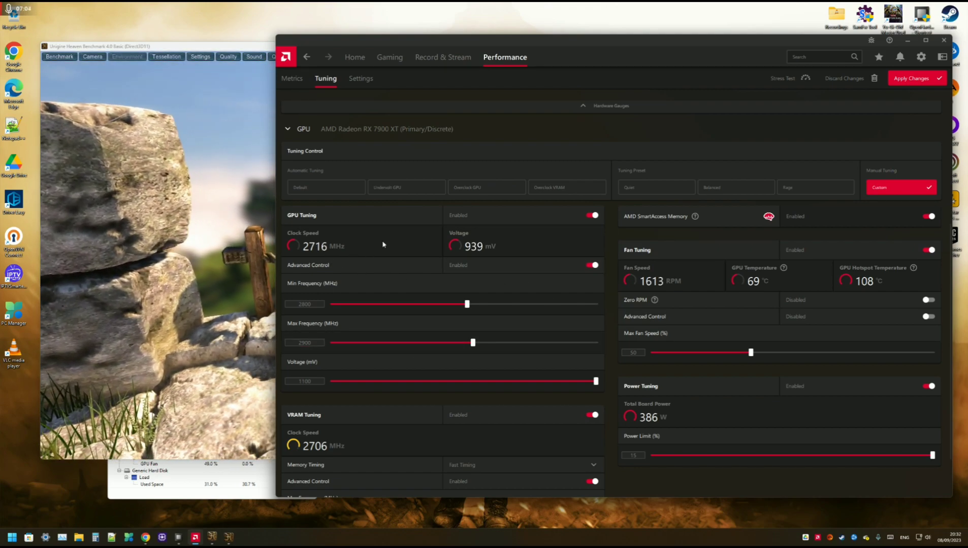
pyautogui.scroll(-3)
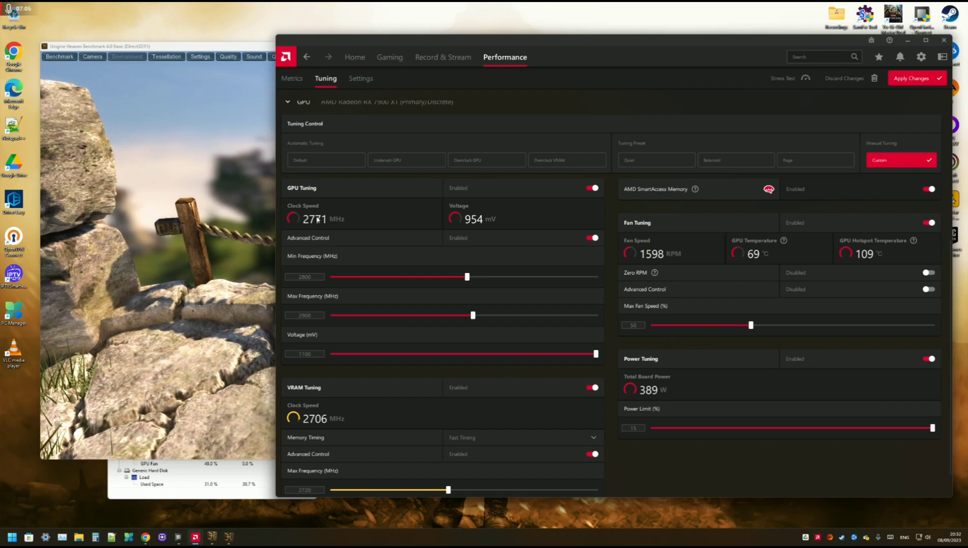
# Toggle GPU core tuning on and back off, keeping VRAM, fan and power settings.
pyautogui.scroll(-3)
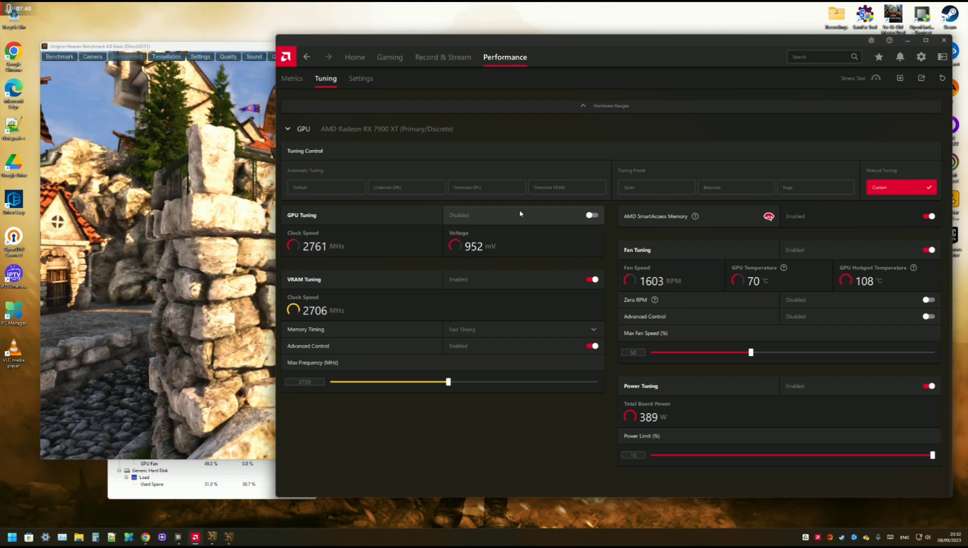
pyautogui.click(591, 215)
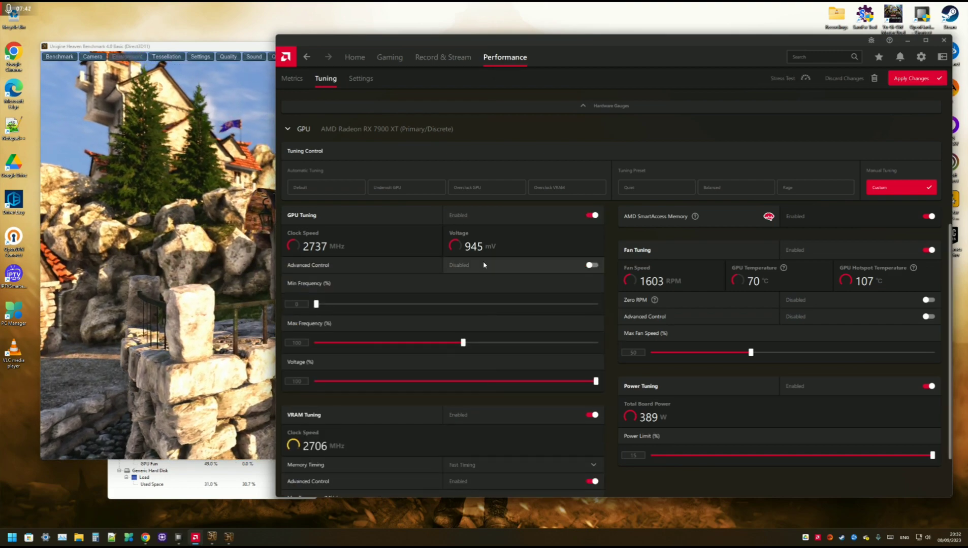
pyautogui.click(592, 265)
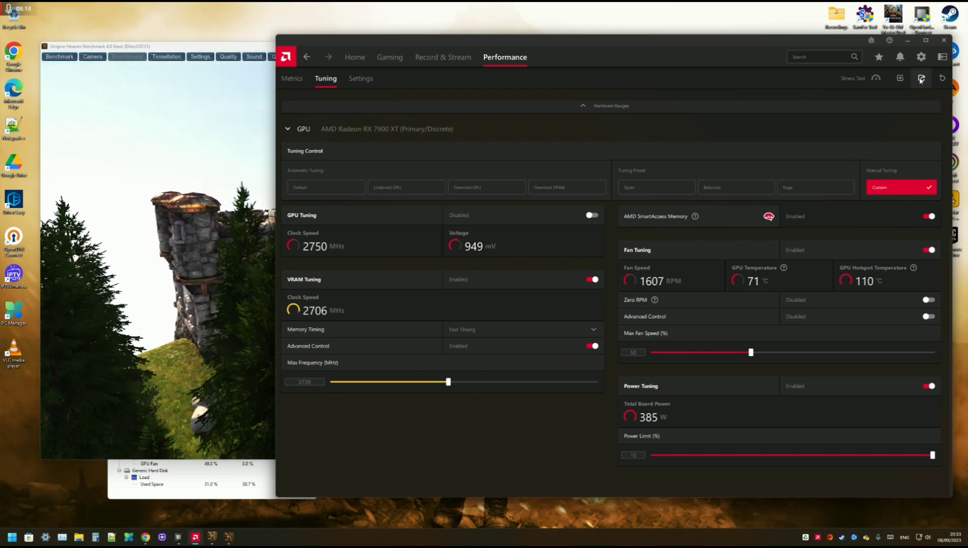
# Export the tuning profile and save it as 'stableOC'.
pyautogui.click(920, 78)
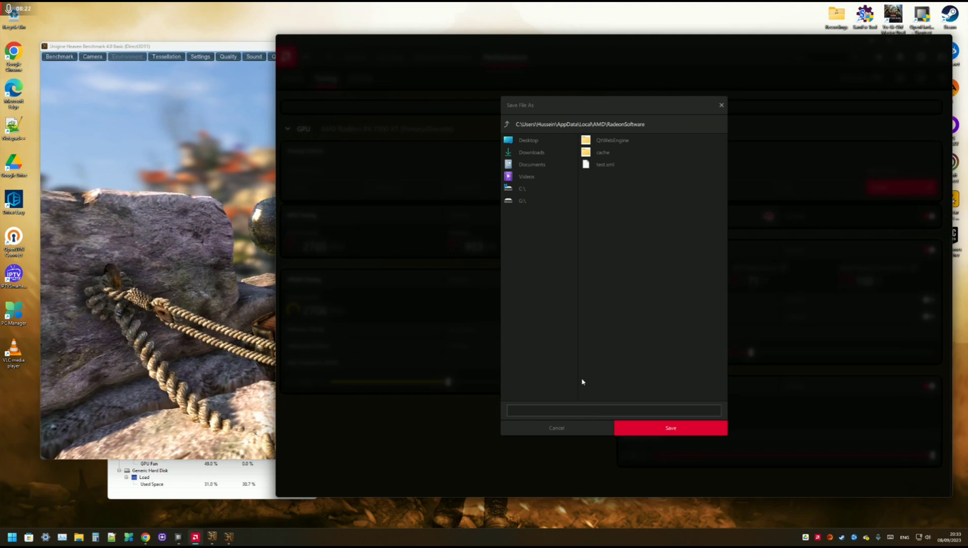
pyautogui.write('stableOC')
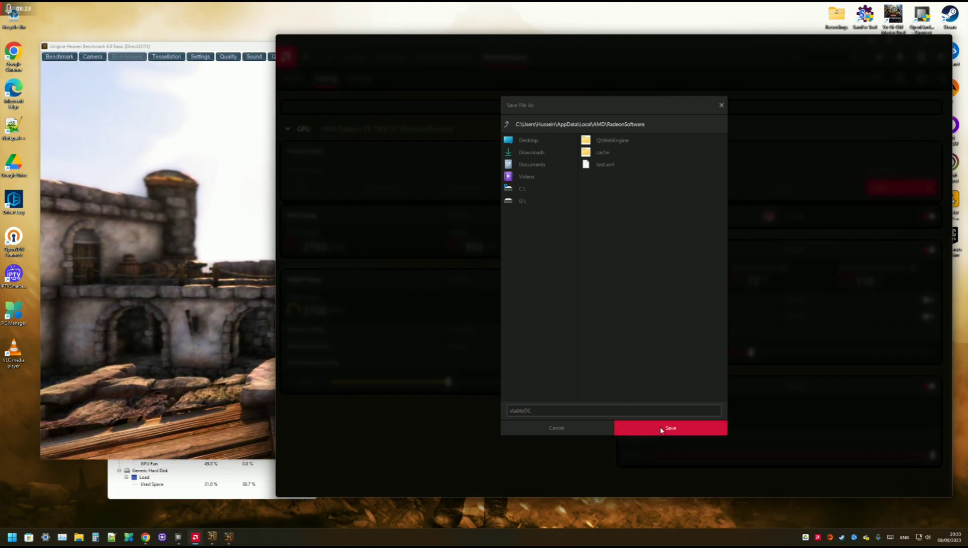
pyautogui.click(671, 428)
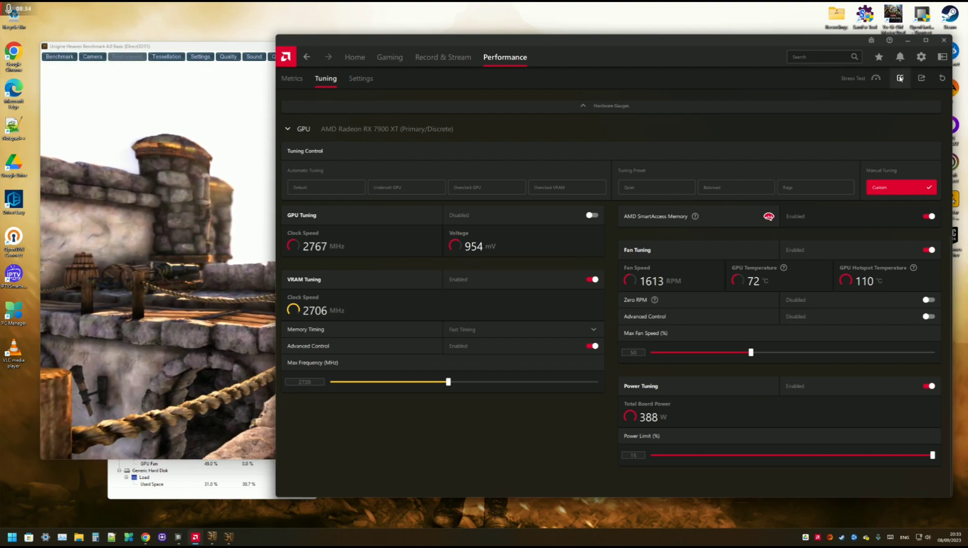
# Import stableOC.xml, confirm loading it onto the GPU, and cancel the save dialog.
pyautogui.click(900, 77)
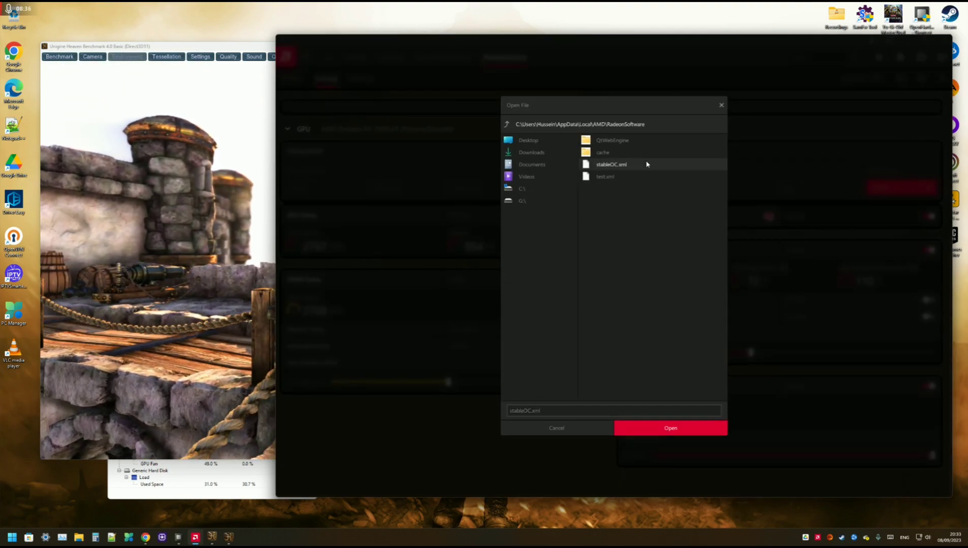
pyautogui.click(671, 428)
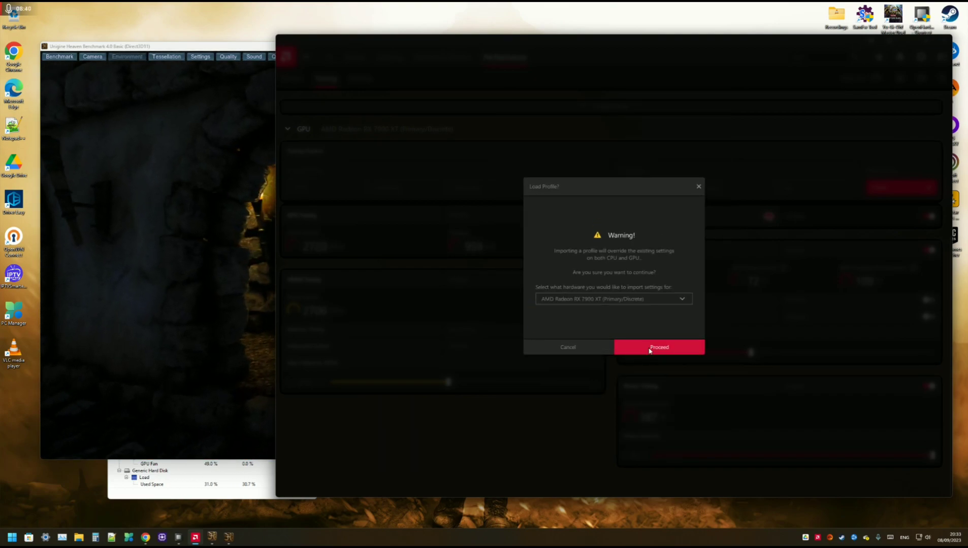
pyautogui.click(659, 347)
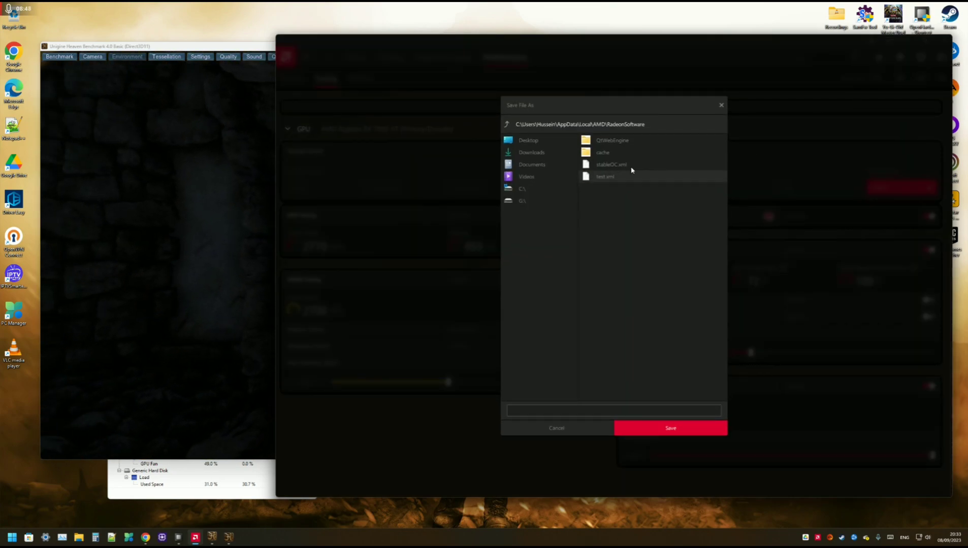
pyautogui.click(609, 164)
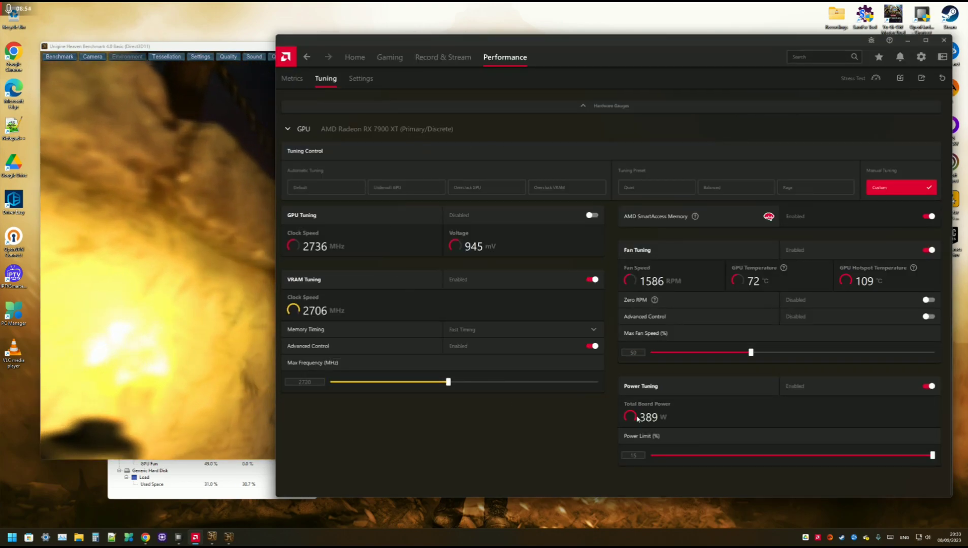
pyautogui.moveTo(493, 258)
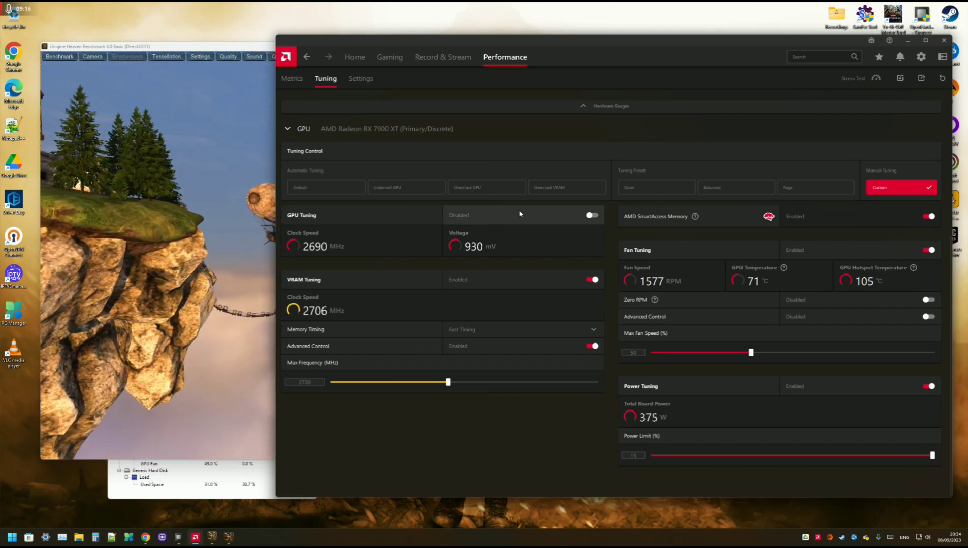
# Turn GPU core tuning on, showing 2690 MHz and 930 mV pending.
pyautogui.click(592, 216)
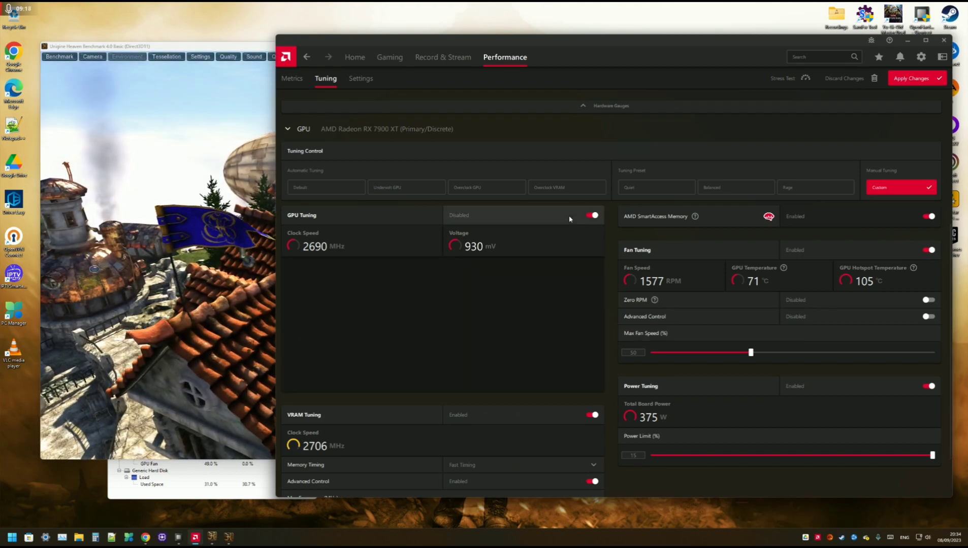